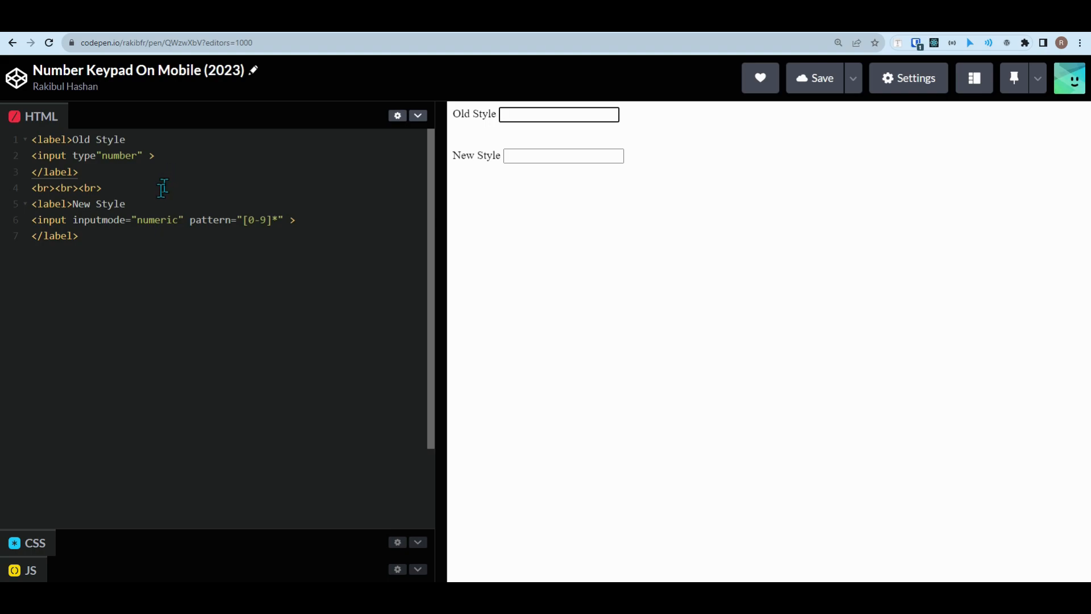
# - Fill the Old Style number field with digits 15616516 and then 165161
pyautogui.click(559, 113)
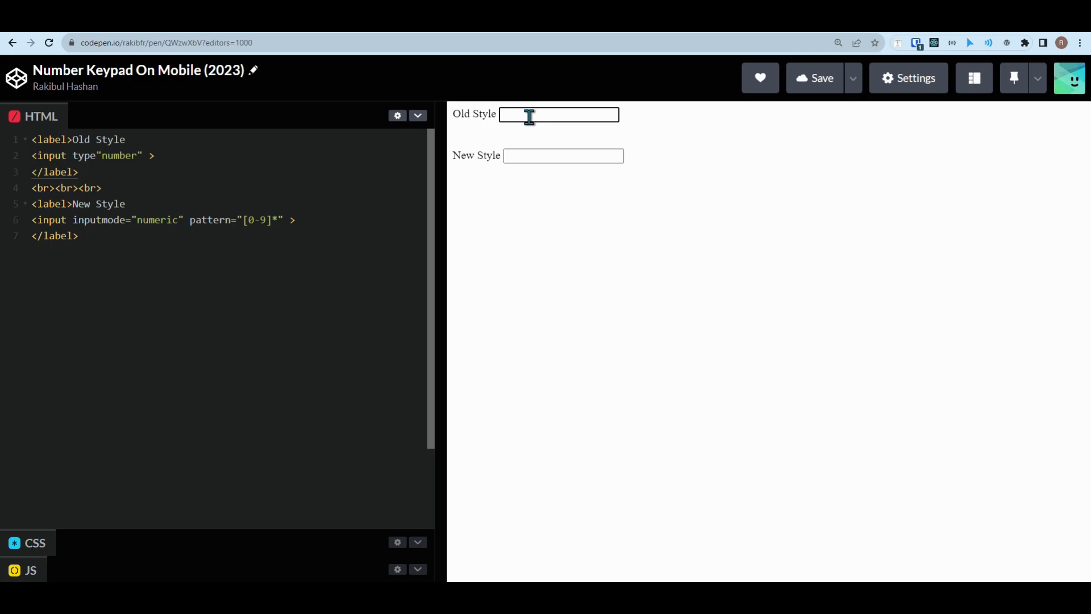
pyautogui.write('15616516')
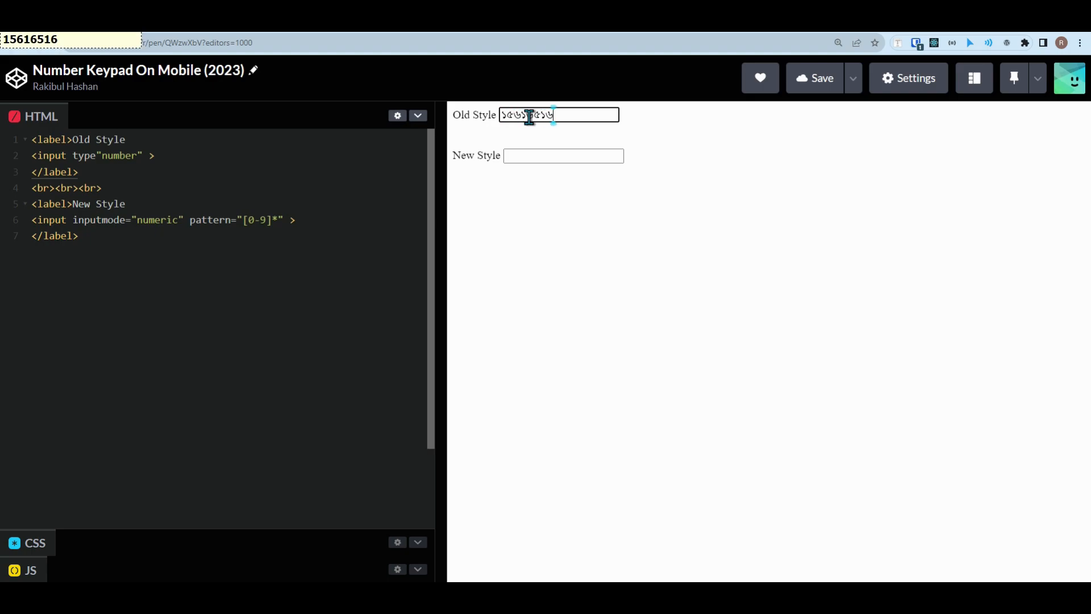
pyautogui.write('165161')
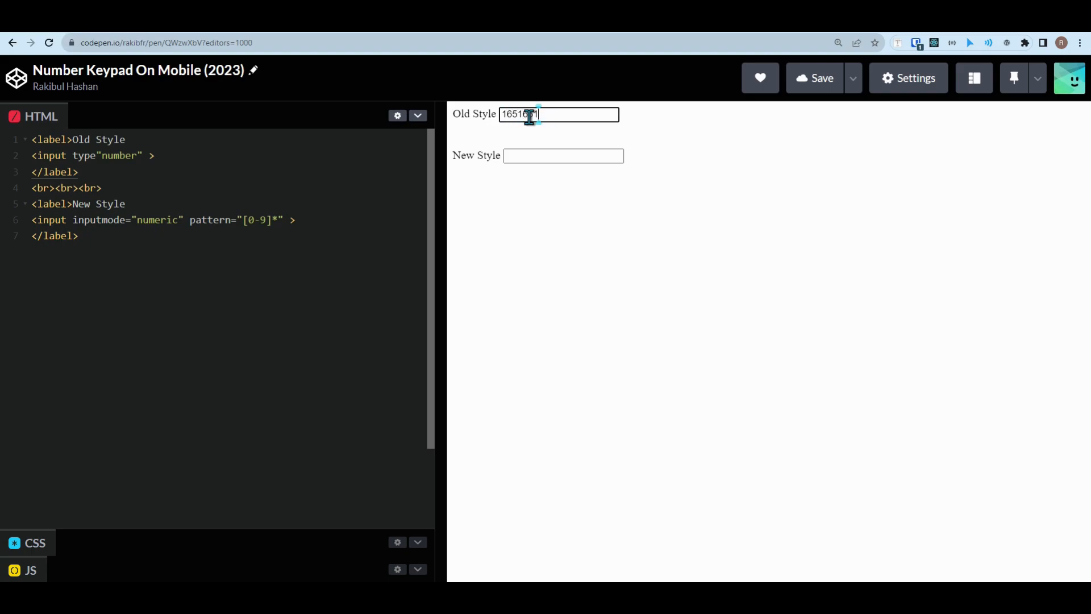
# - Fill the New Style field with digits 5165168 followed by 98
pyautogui.click(562, 156)
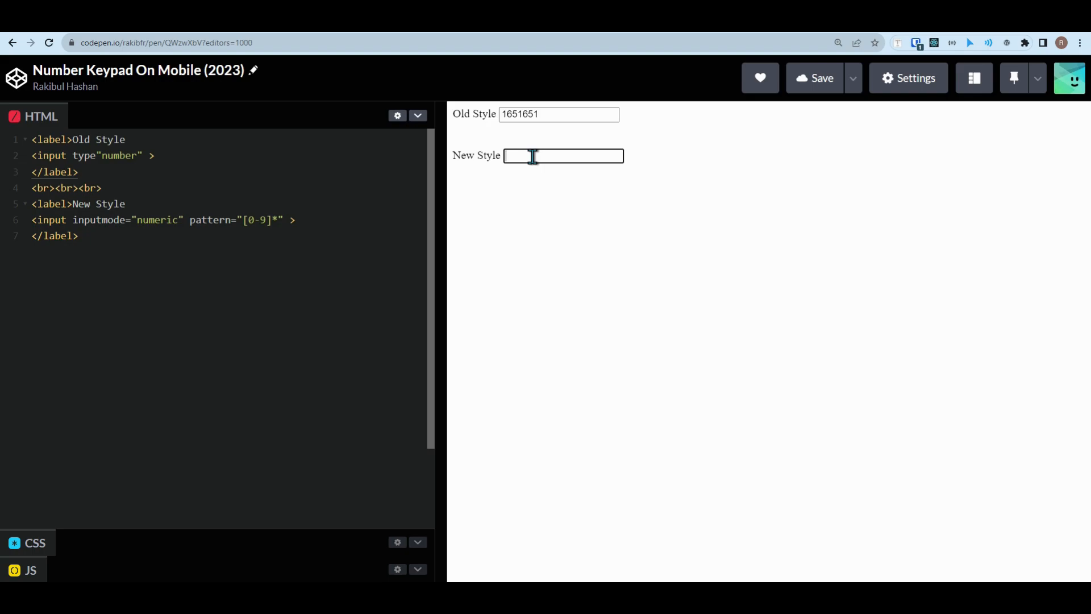
pyautogui.write('5165168')
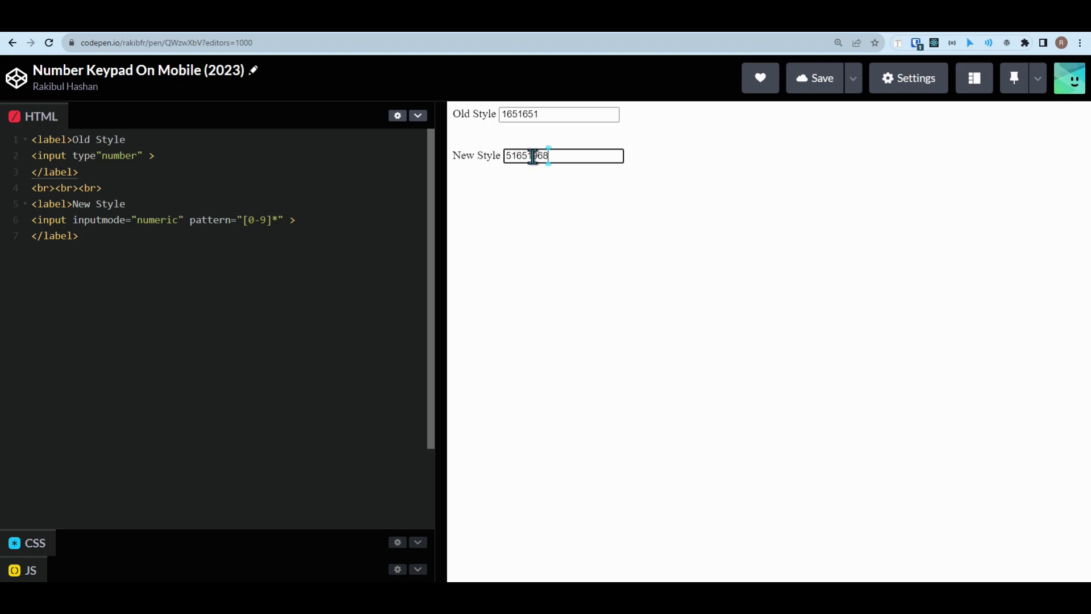
pyautogui.write('98')
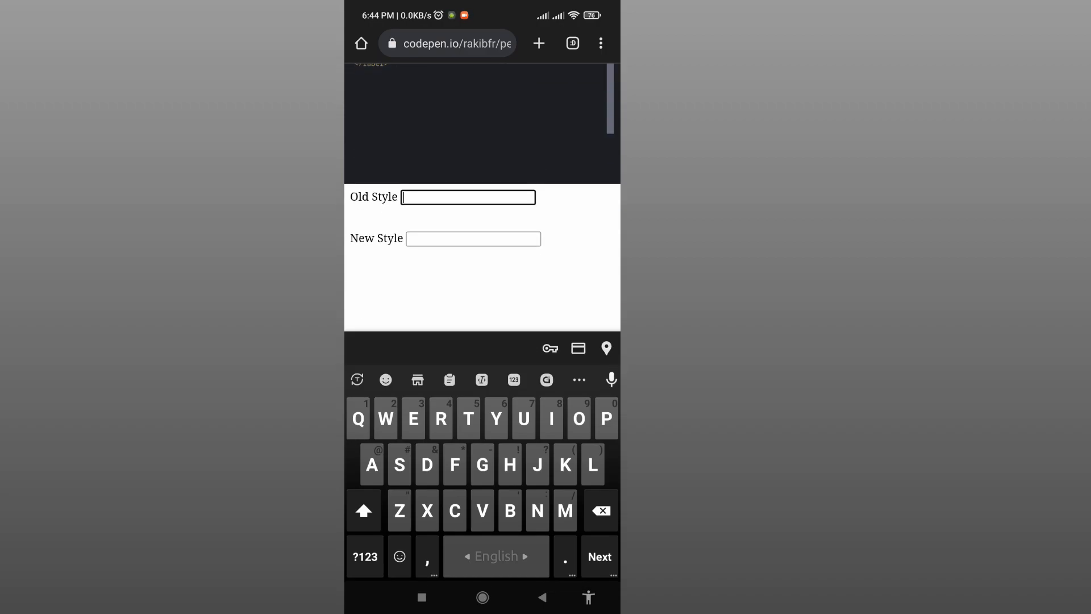
# - Tap the Old Style field on the phone, raising a full letter keyboard instead of a number pad
pyautogui.click(473, 239)
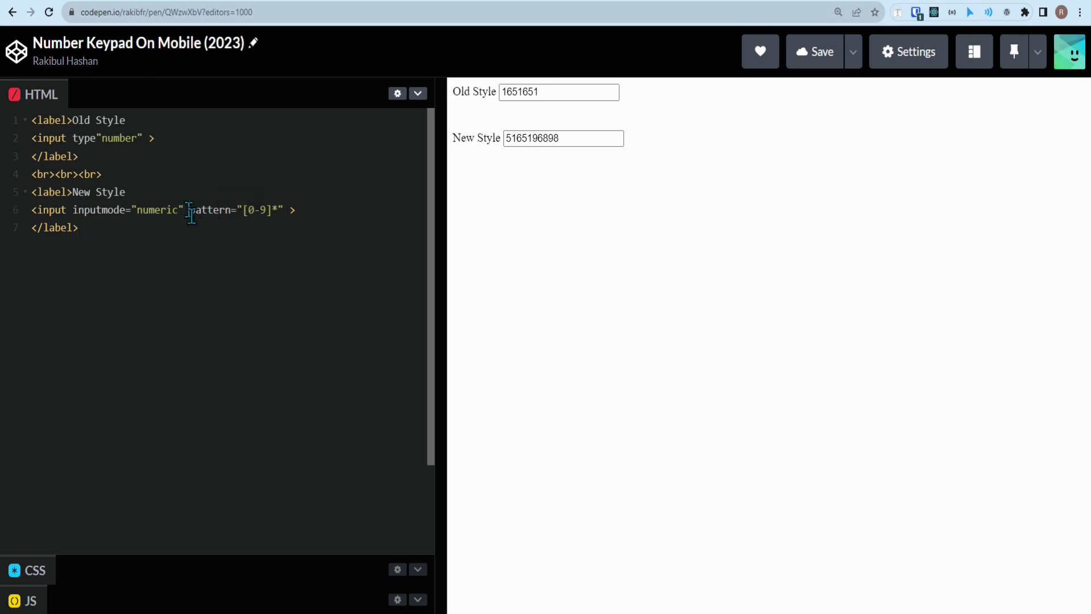
pyautogui.doubleClick(212, 209)
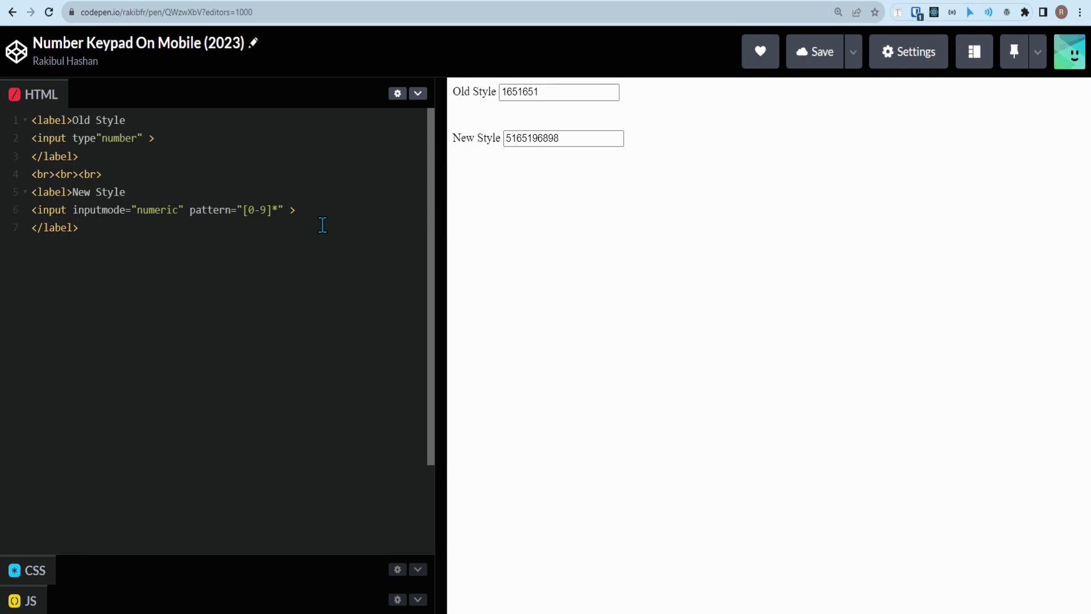
pyautogui.click(79, 228)
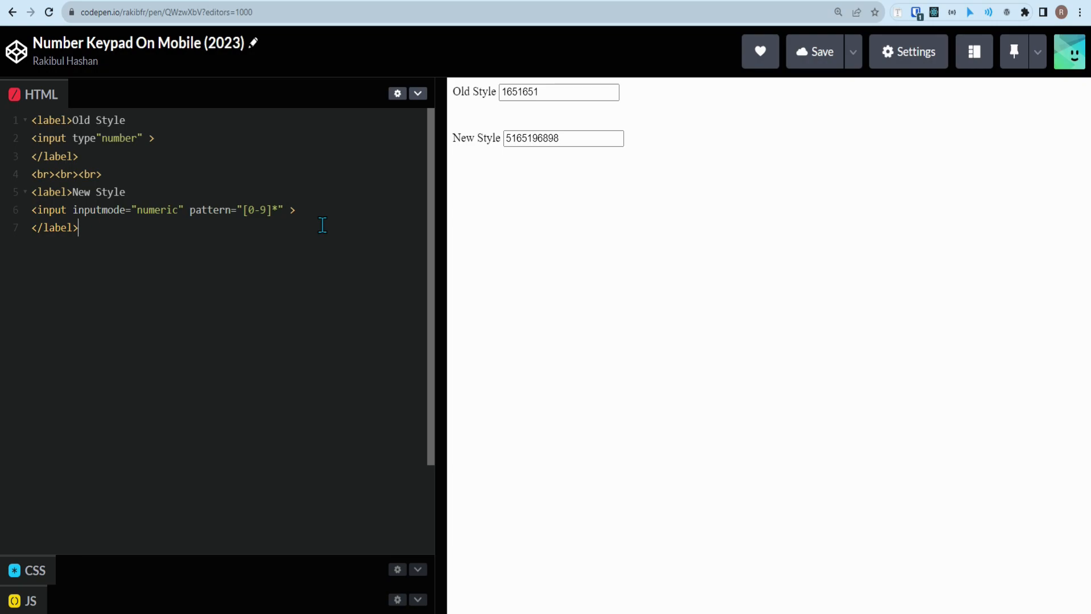